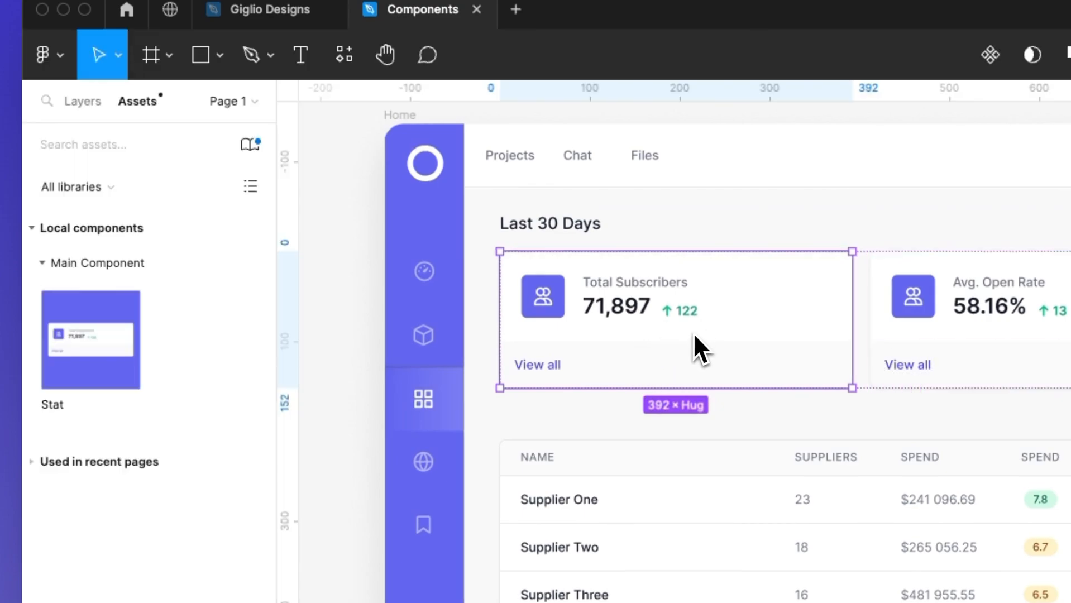
Select the first Stat card instance under the Stats group in the Layers list
click(82, 114)
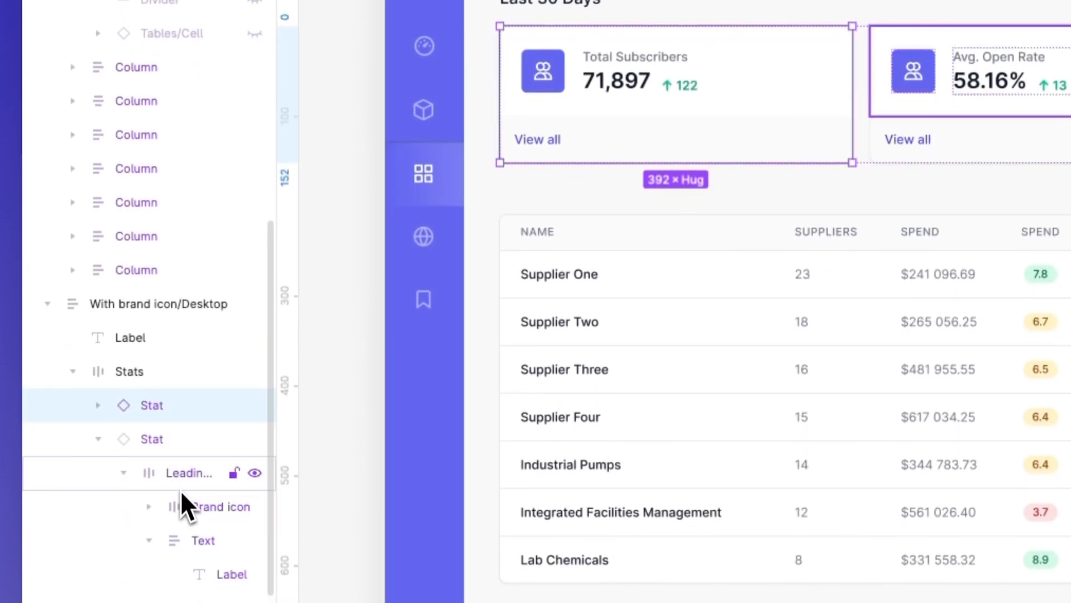
click(151, 405)
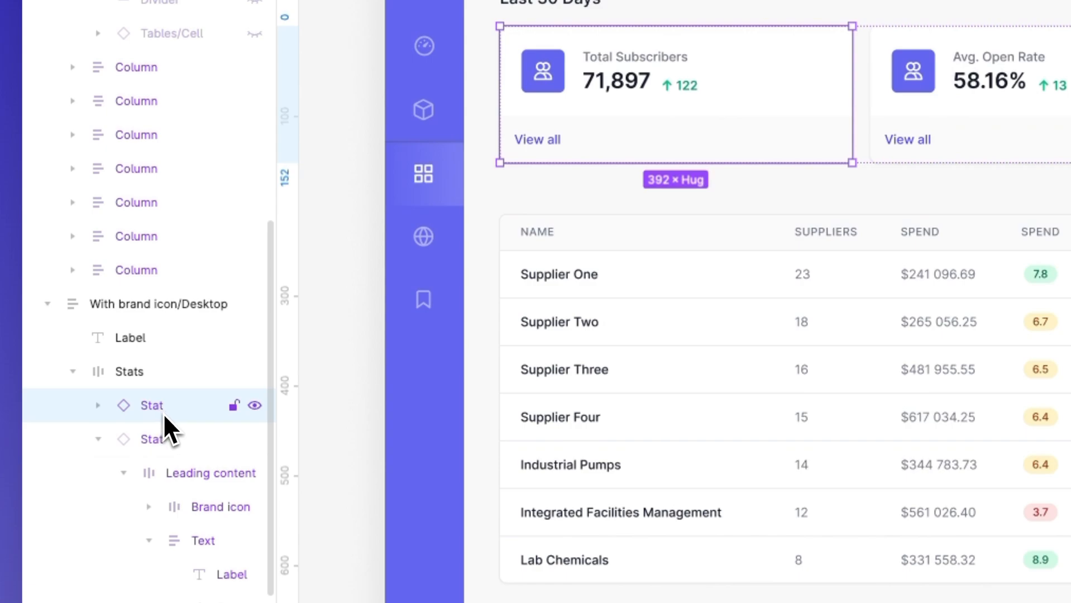
mouse_move(120, 439)
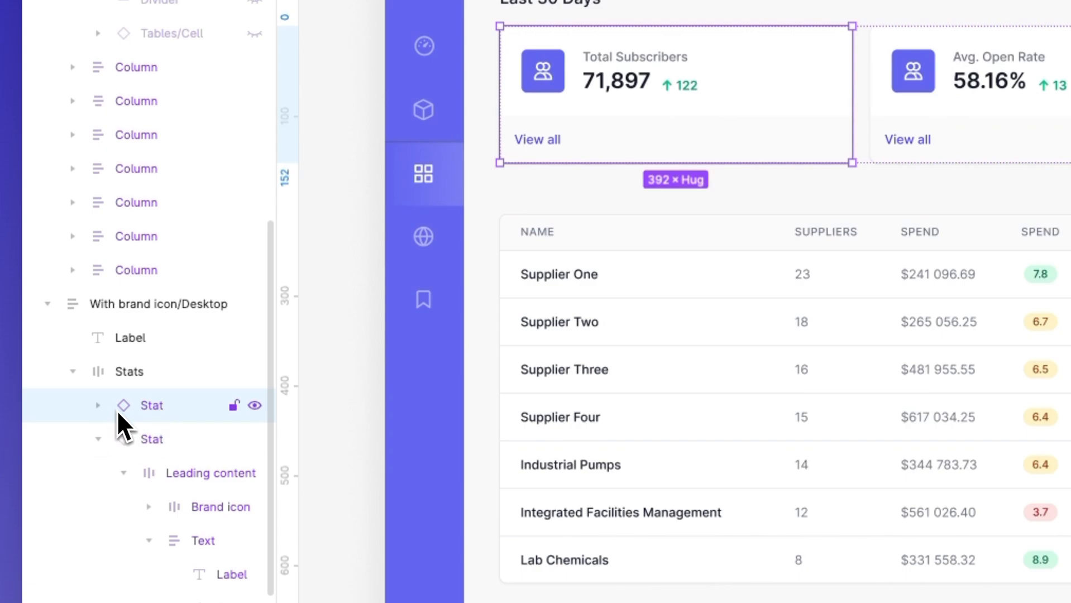
mouse_move(124, 434)
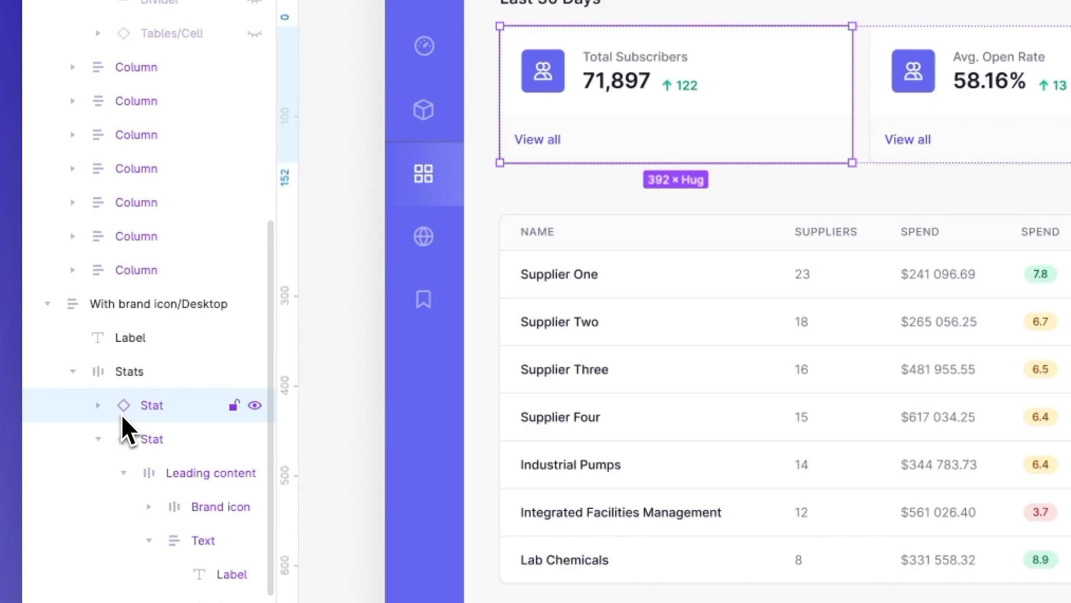
mouse_move(156, 423)
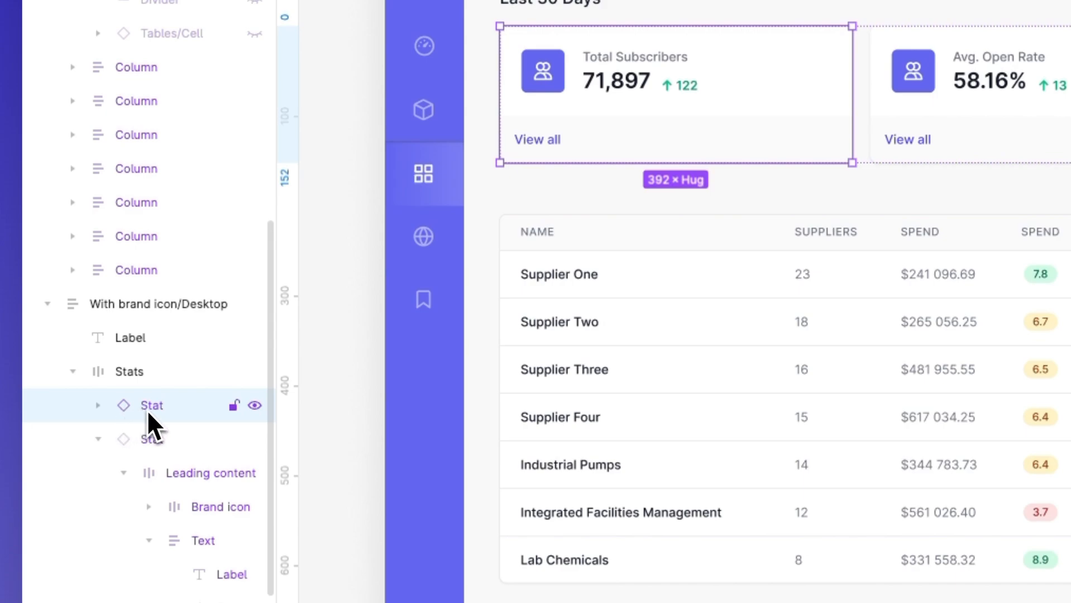
mouse_move(180, 429)
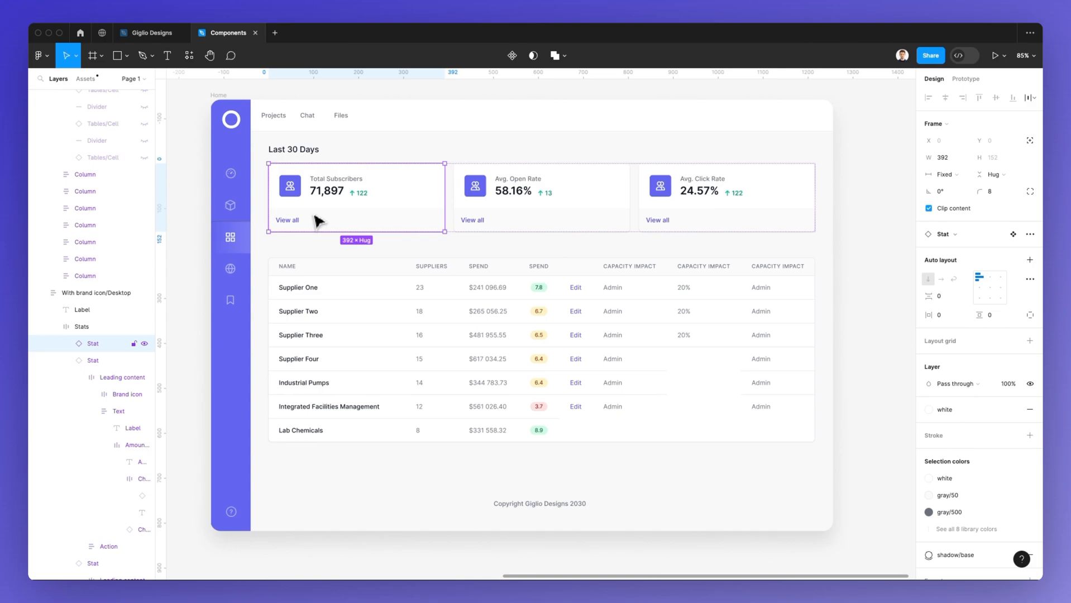
Go to the main Stat component from the Total Subscribers card instance
right_click(314, 218)
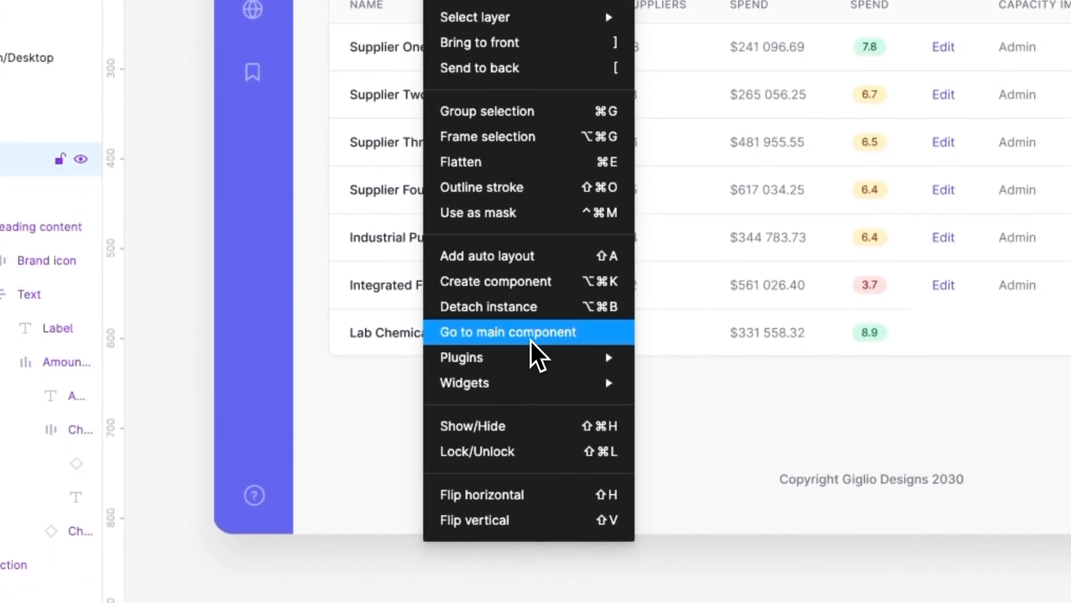
click(507, 332)
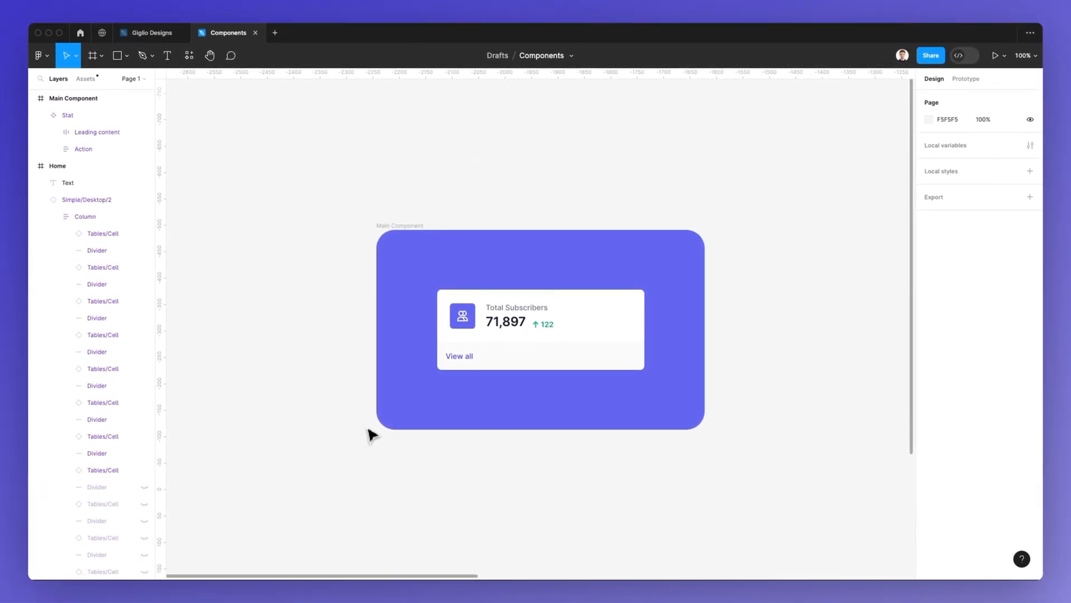
mouse_move(458, 401)
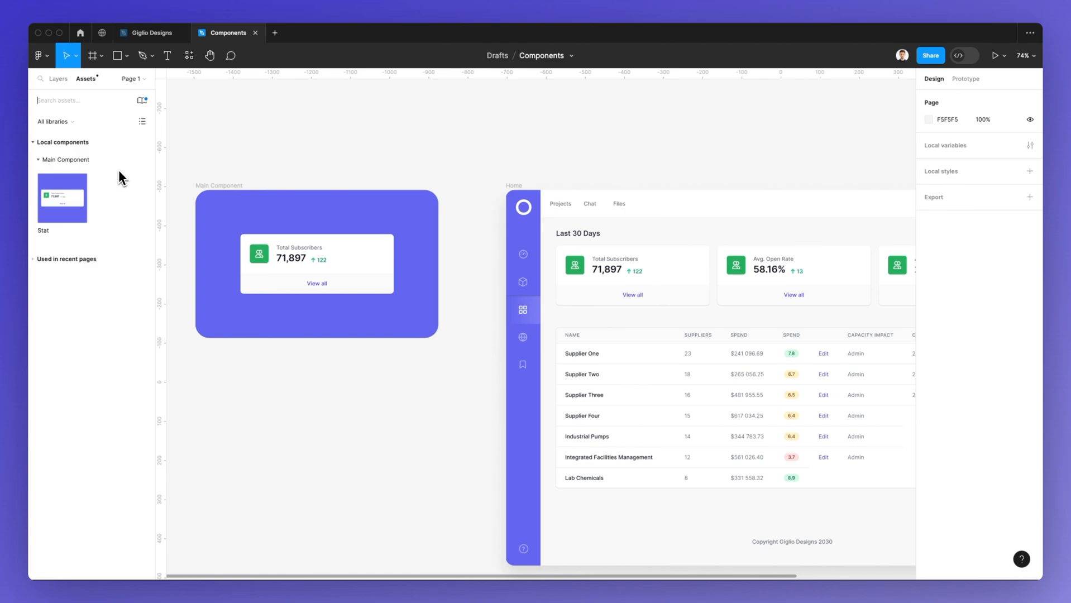
mouse_move(141, 100)
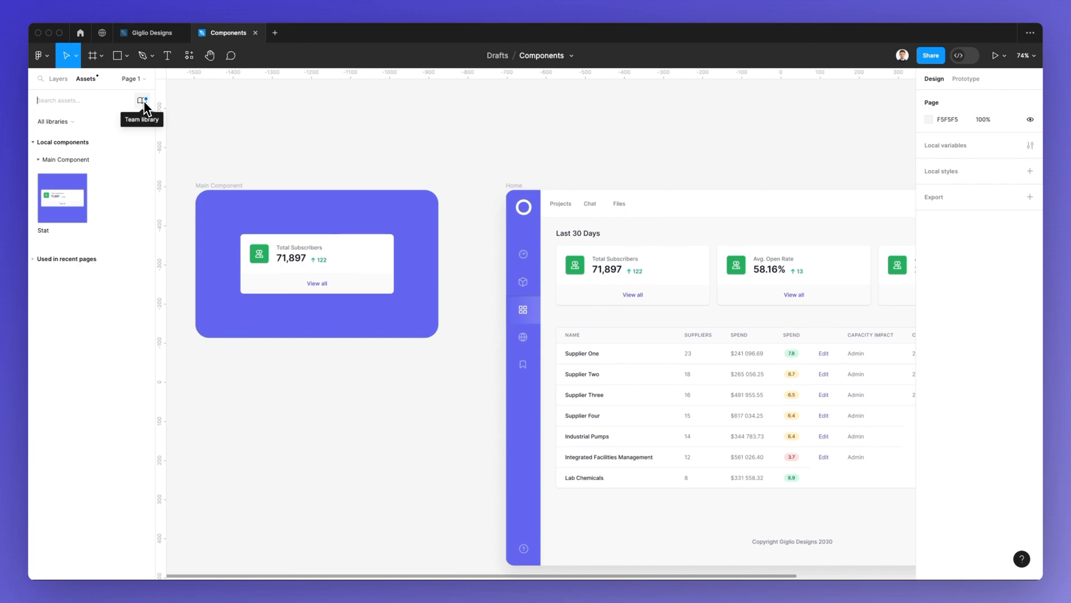
mouse_move(404, 193)
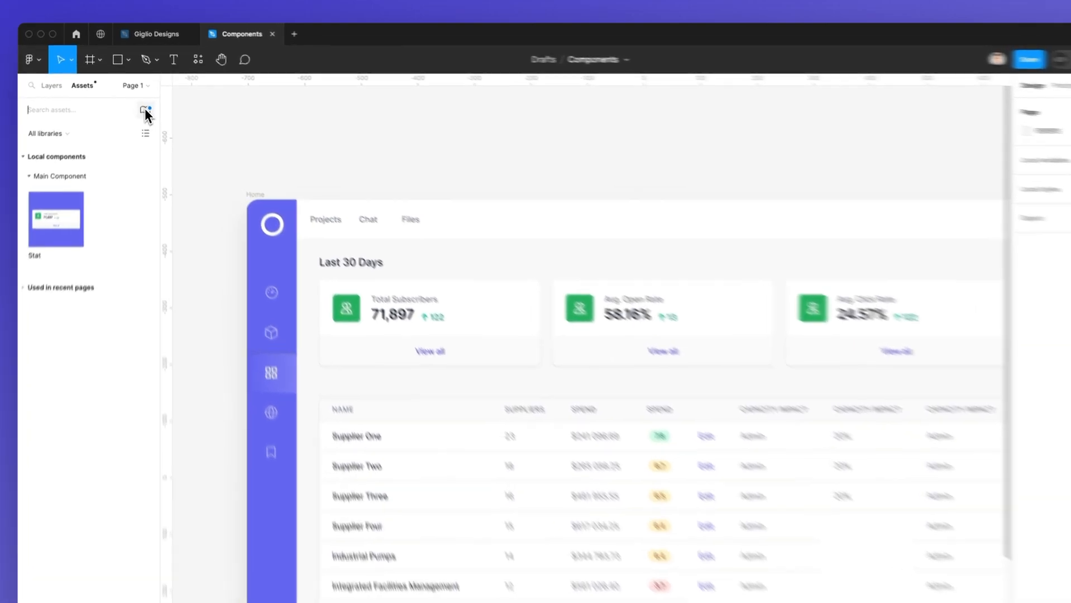
Show this file's libraries and begin publishing the Components library's single change
click(144, 109)
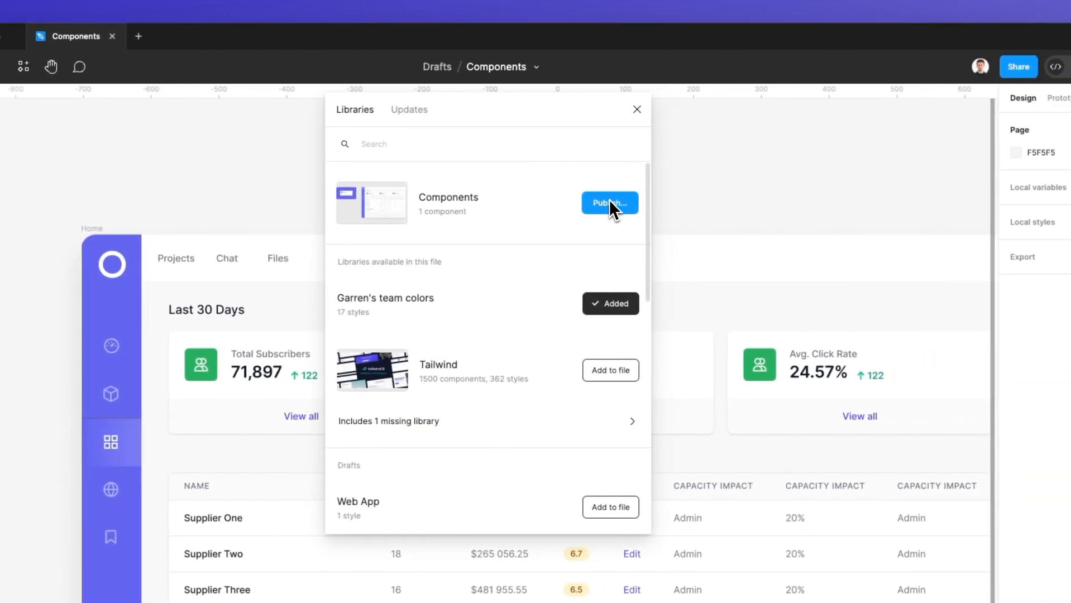
mouse_move(623, 211)
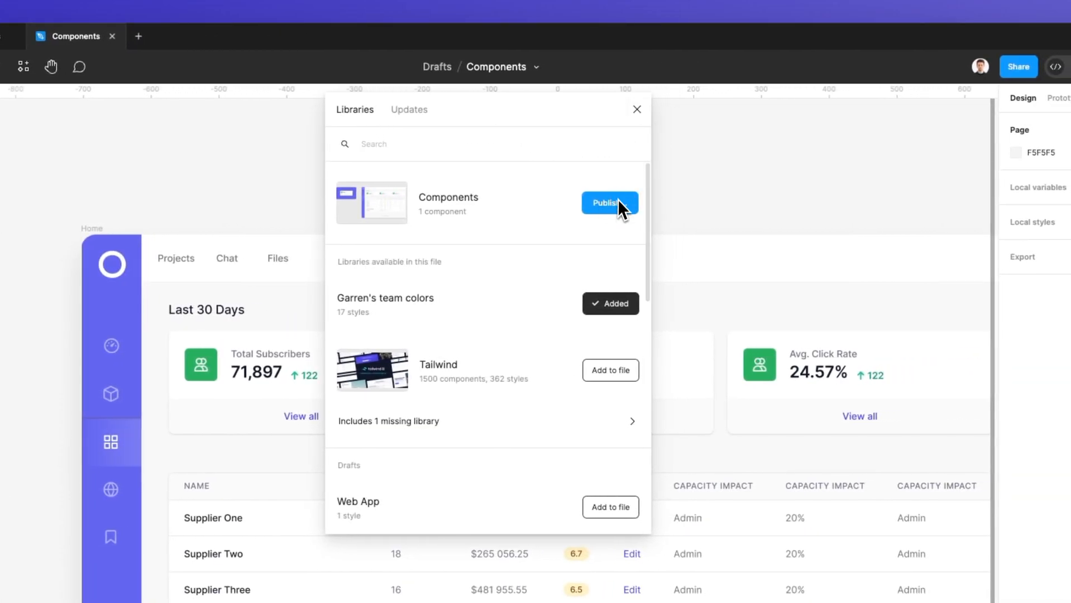
click(610, 202)
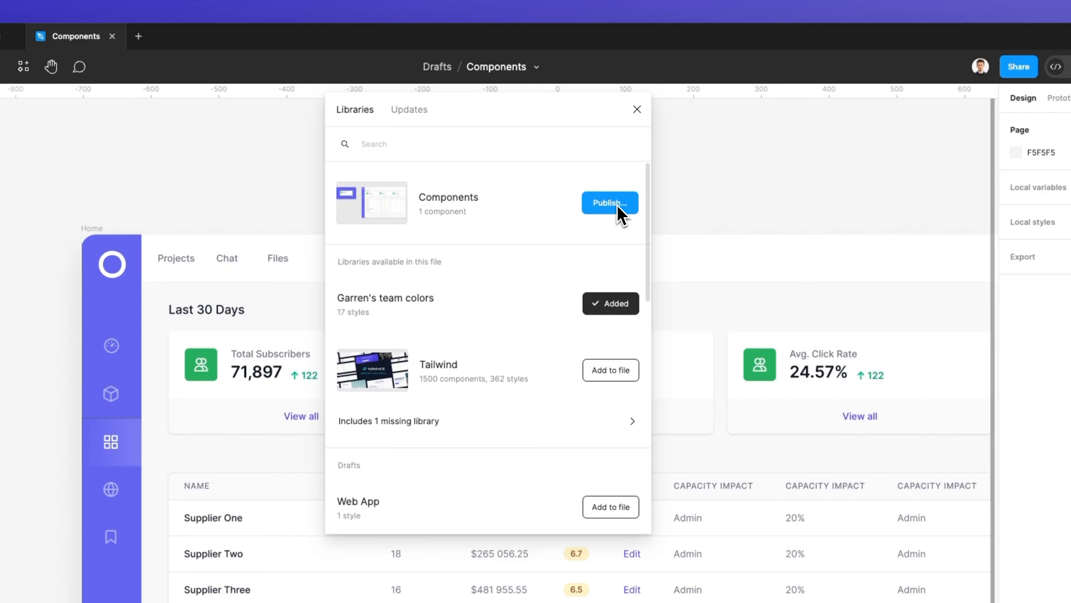
mouse_move(620, 150)
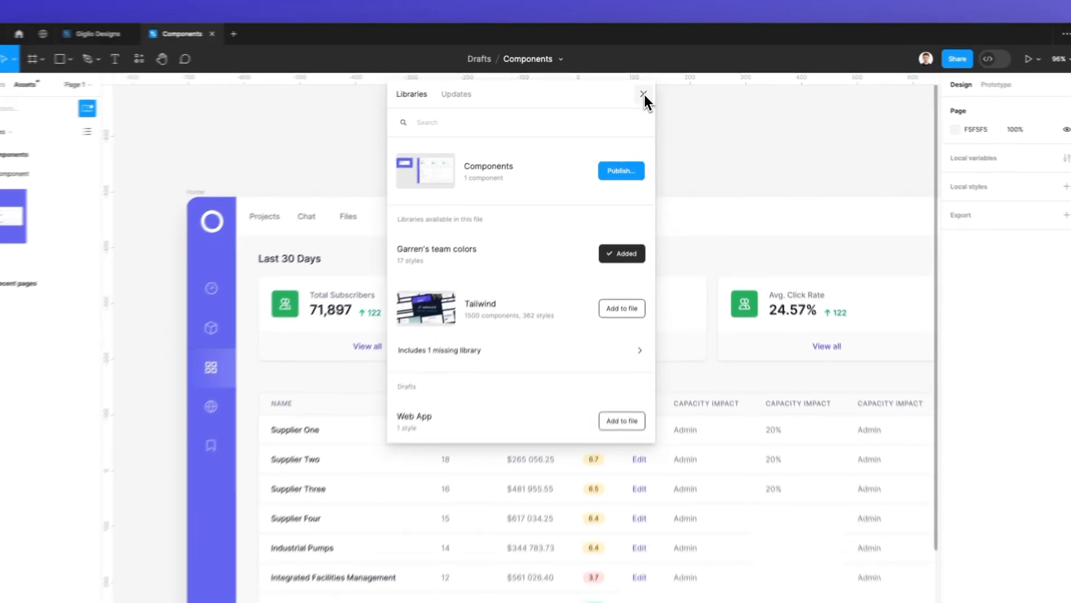
Dismiss the Libraries dialog without publishing, back to the Home page canvas
click(642, 94)
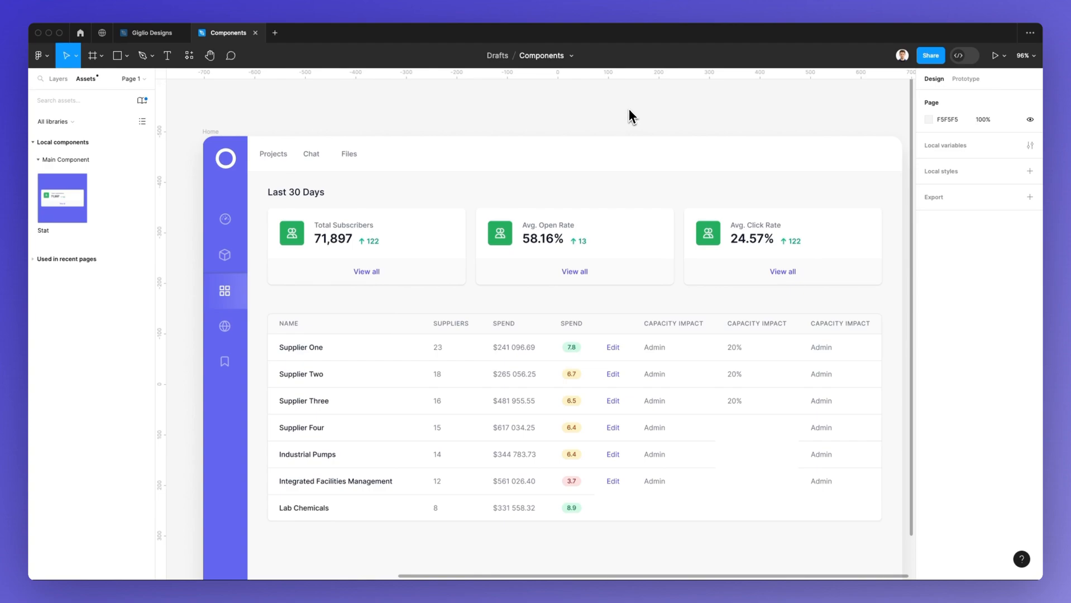
mouse_move(623, 62)
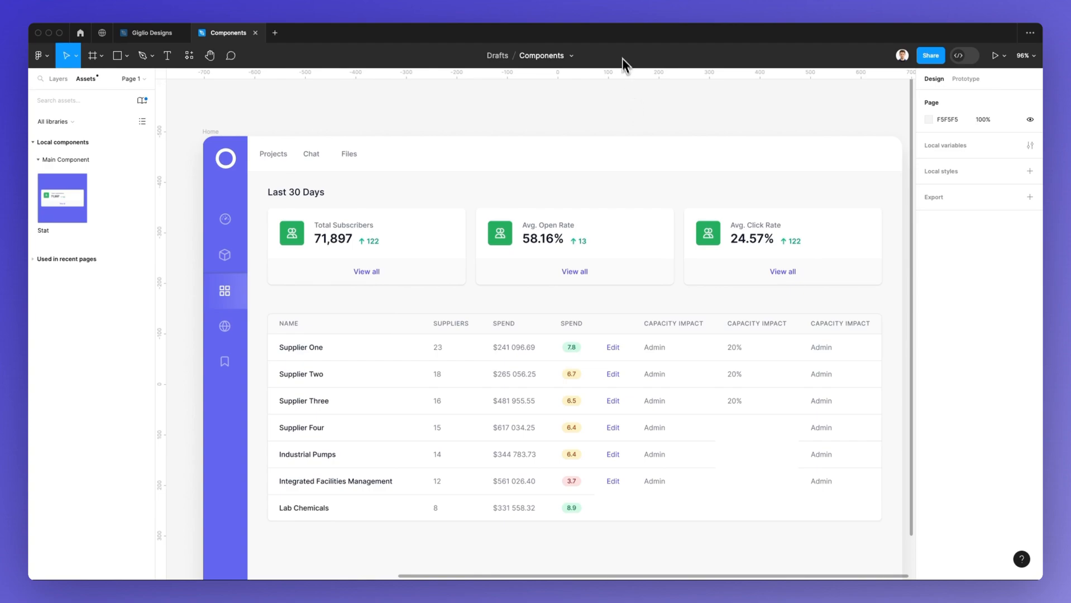